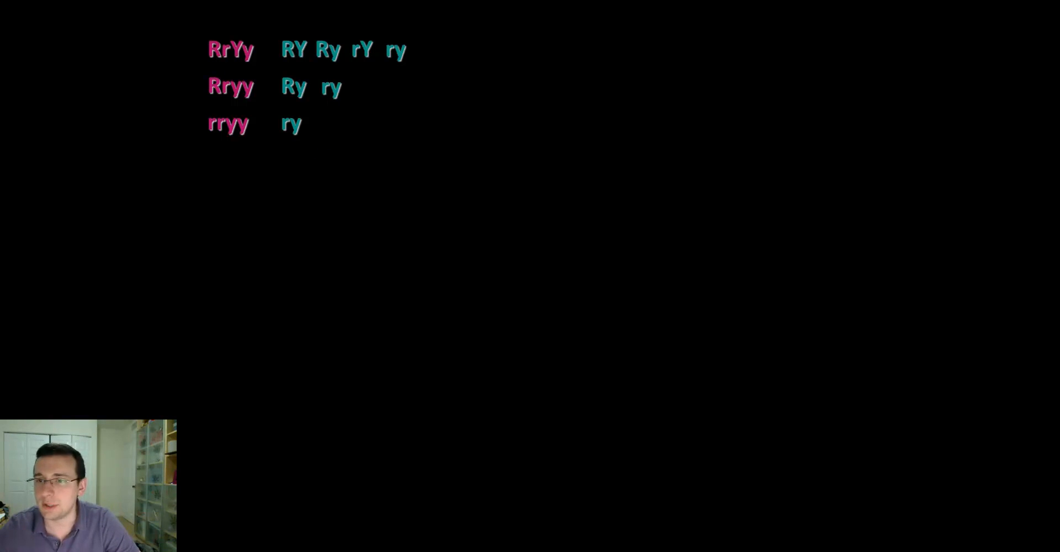
- Underline earlier gene pairs and gametes in green, then reveal AaBbCC with gametes ABC, AbC, aBC, abC
{"action": "left_click_drag", "start_coordinate": [206, 61], "coordinate": [251, 61]}
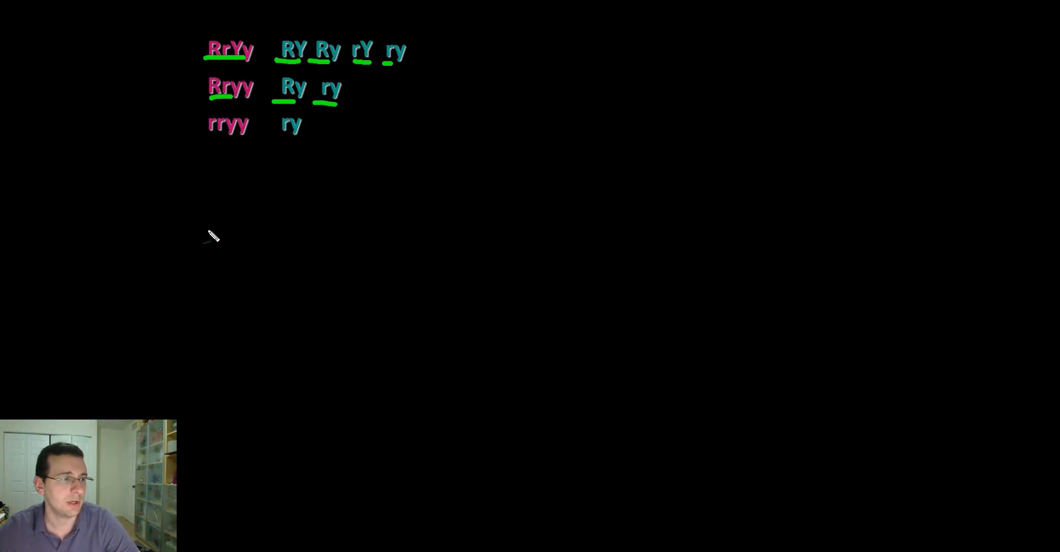
{"action": "left_click_drag", "start_coordinate": [276, 137], "coordinate": [312, 137]}
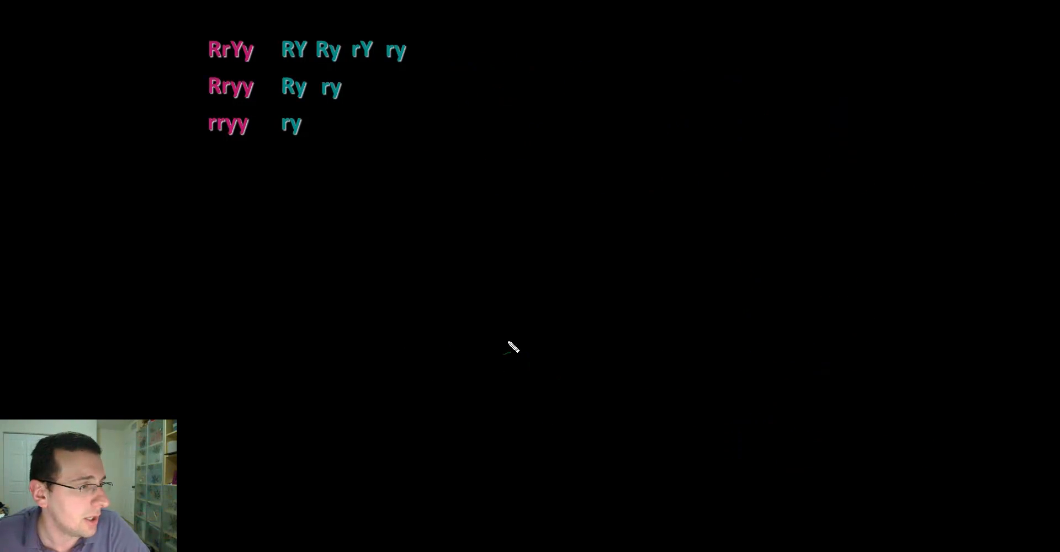
{"action": "type", "text": "AaBbCC"}
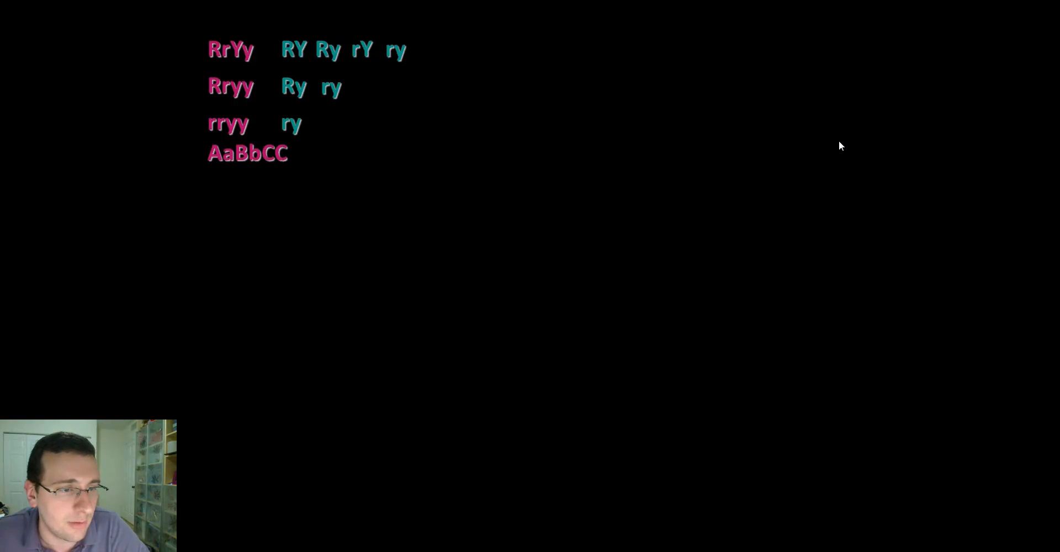
{"action": "mouse_move", "coordinate": [520, 224]}
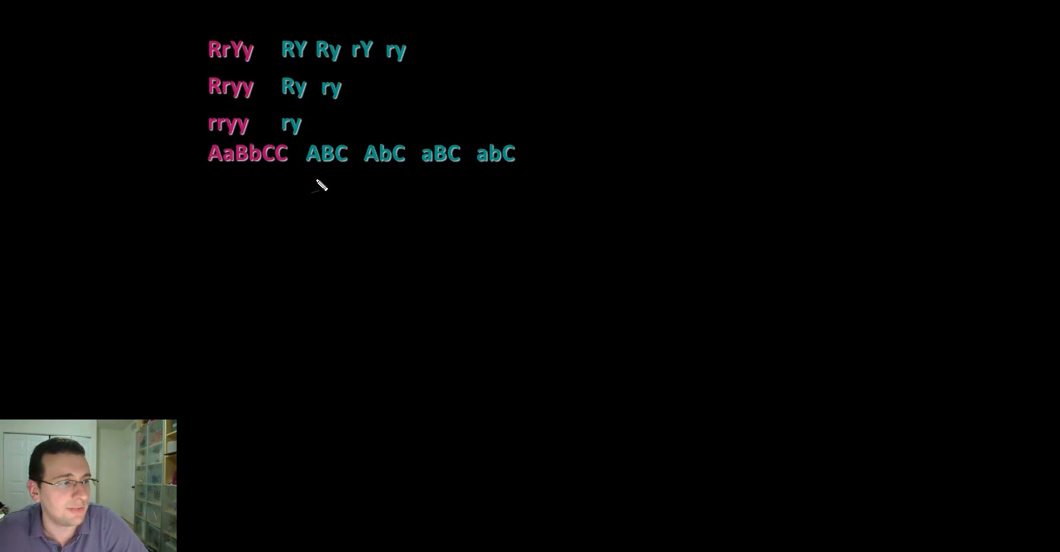
{"action": "left_click_drag", "start_coordinate": [216, 172], "coordinate": [510, 176]}
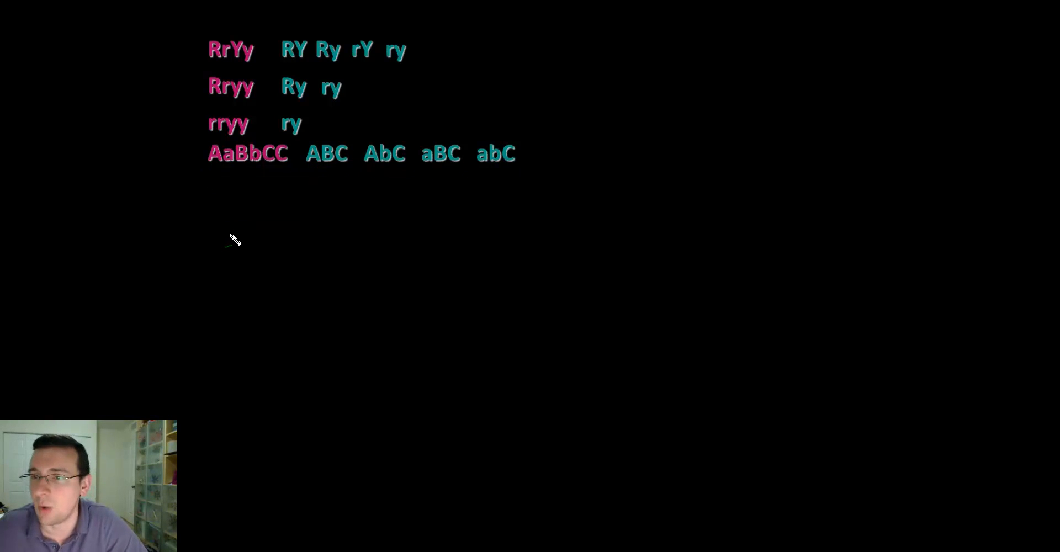
- Reveal AaBbCcDD, underline its Aa pair in green, and bring up AABBCcDD
{"action": "type", "text": "AaBbCcDD"}
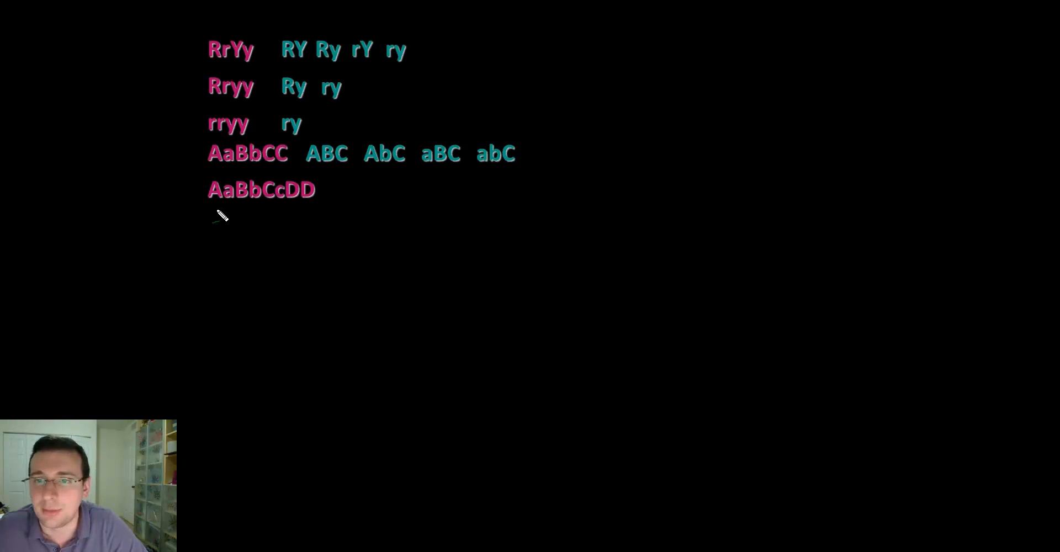
{"action": "mouse_move", "coordinate": [325, 224]}
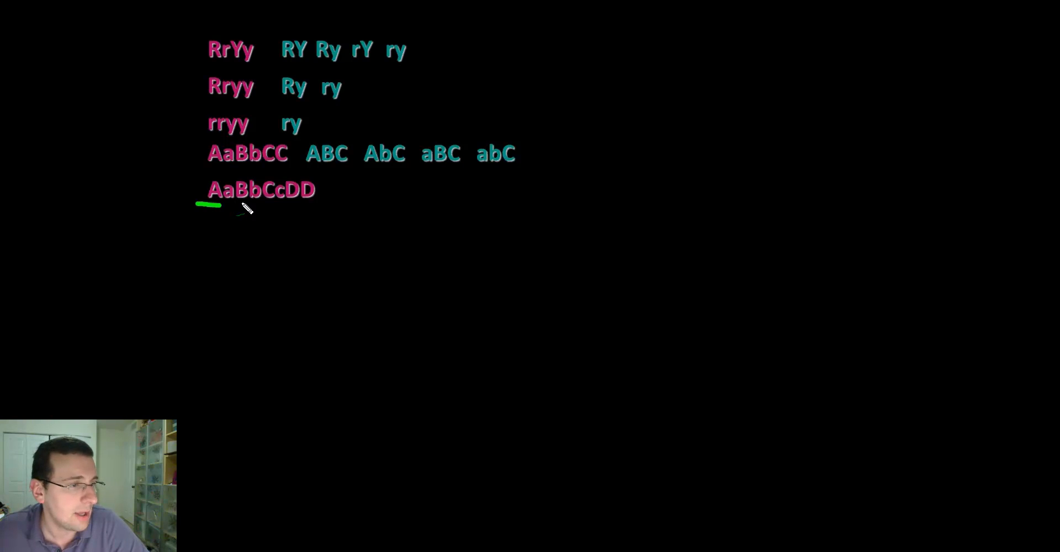
{"action": "left_click_drag", "start_coordinate": [236, 204], "coordinate": [274, 204]}
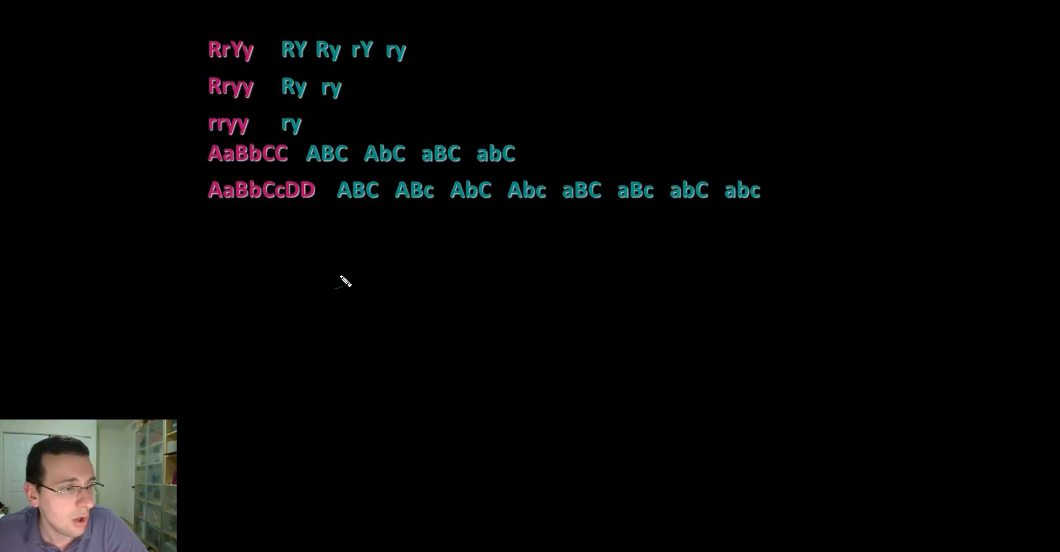
{"action": "mouse_move", "coordinate": [257, 267]}
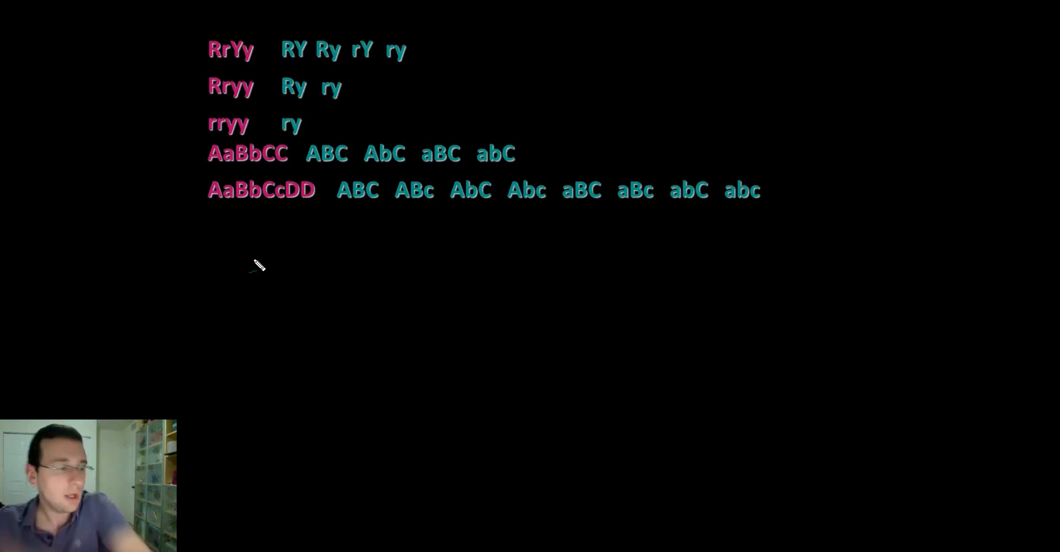
{"action": "type", "text": "AABBCcDD"}
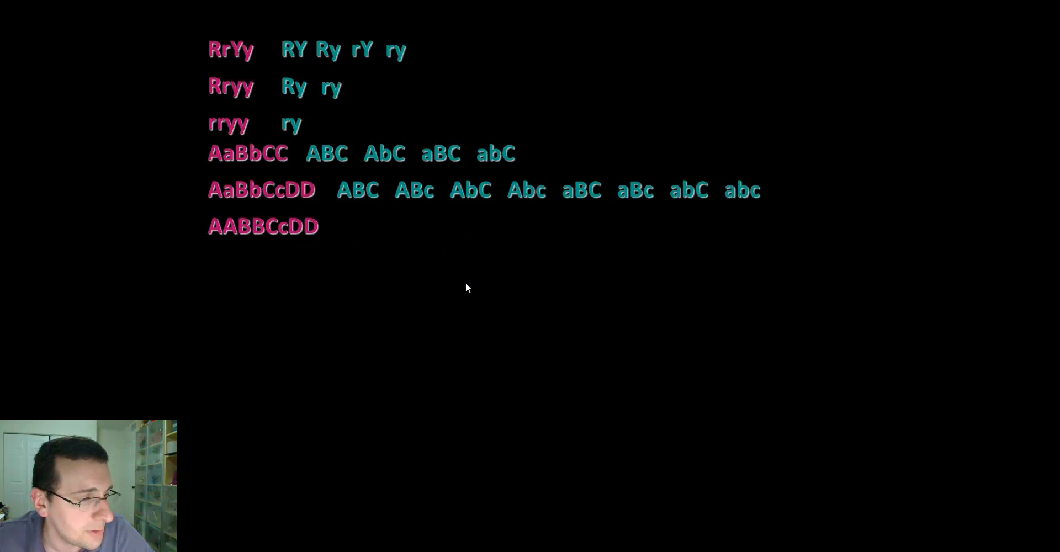
- Reveal AaBbCcDd with its sixteen gametes and start the green Punnett square sketch
{"action": "type", "text": "AaBbCcDd"}
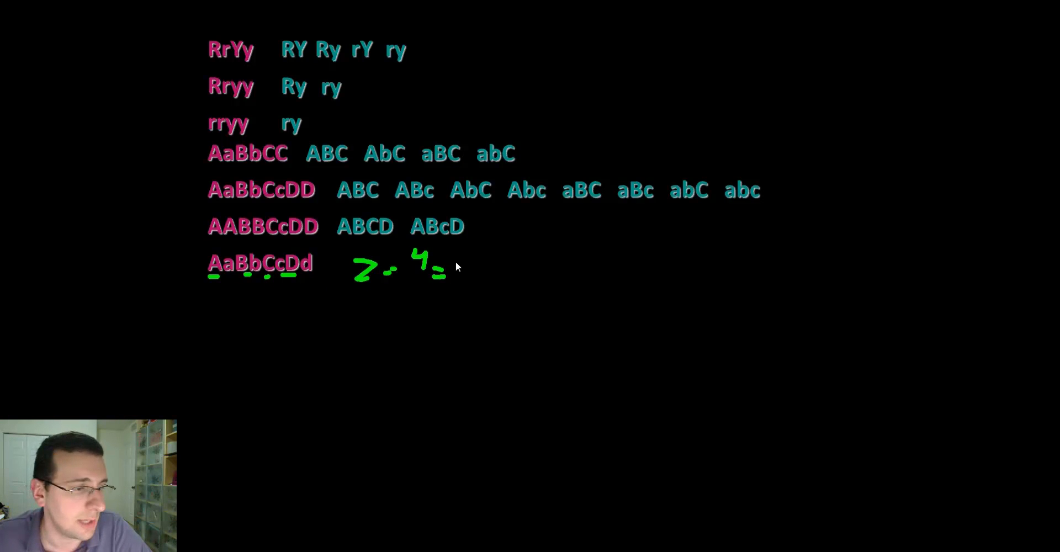
{"action": "left_click_drag", "start_coordinate": [450, 268], "coordinate": [513, 277]}
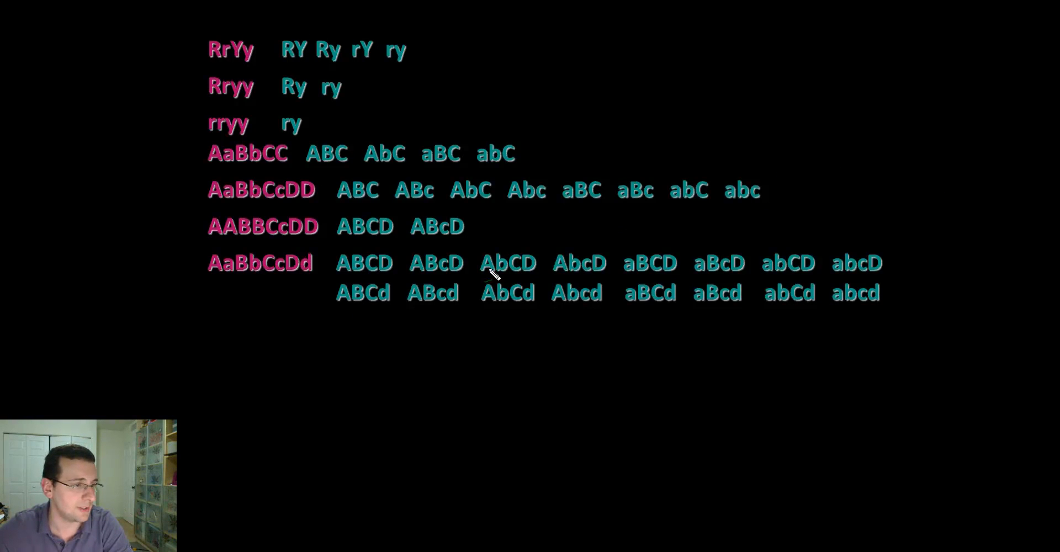
{"action": "mouse_move", "coordinate": [310, 350]}
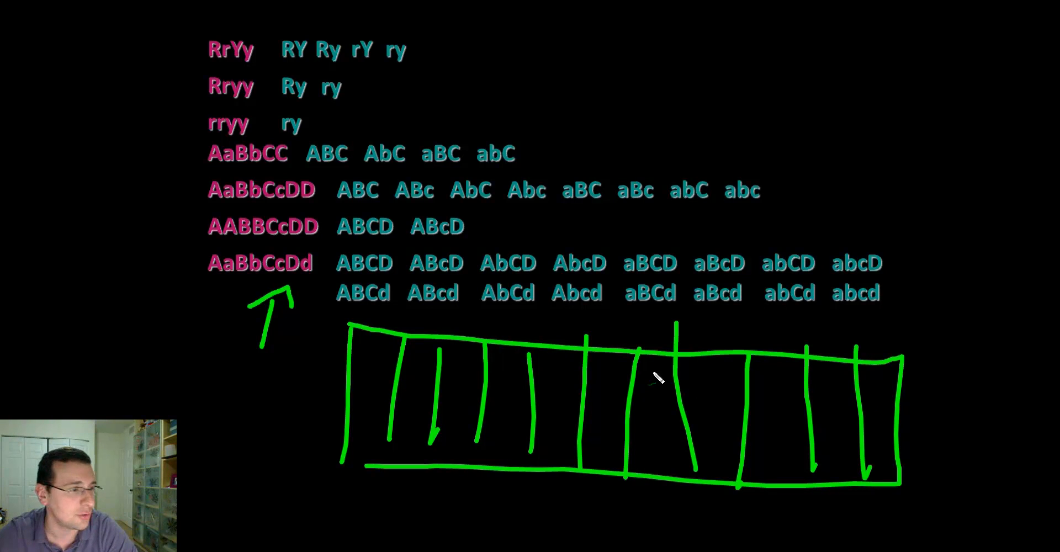
- Draw grid rows and continuation dots, write 4 × 16 =, then a green 2 on the cleared slide
{"action": "left_click_drag", "start_coordinate": [351, 369], "coordinate": [892, 375]}
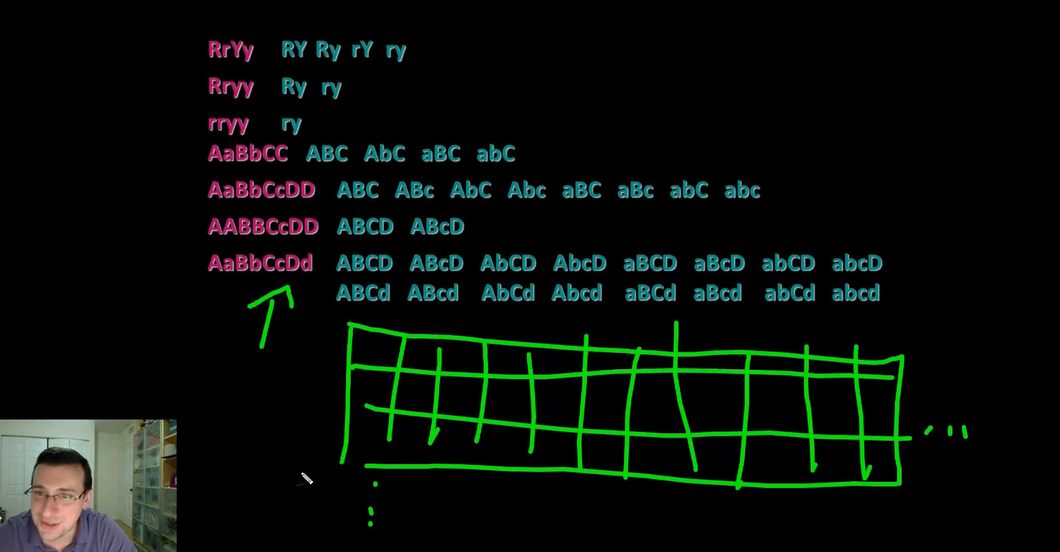
{"action": "left_click_drag", "start_coordinate": [318, 466], "coordinate": [315, 487]}
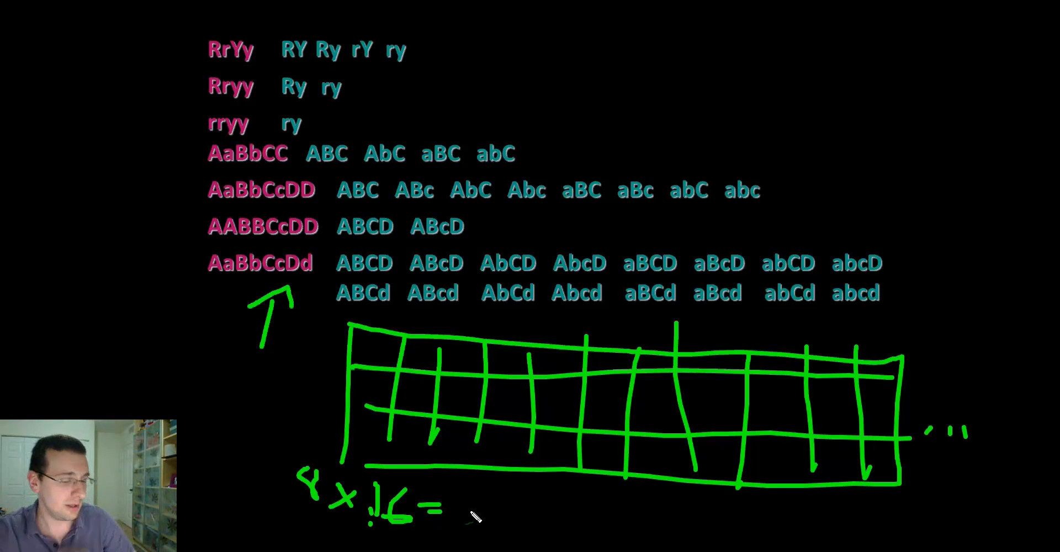
{"action": "left_click_drag", "start_coordinate": [534, 481], "coordinate": [770, 344]}
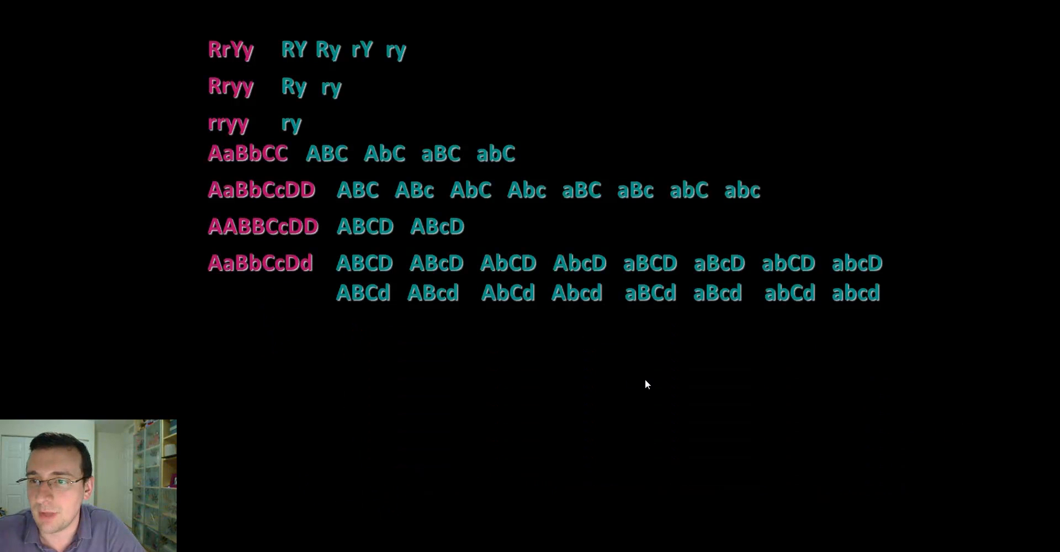
{"action": "left_click_drag", "start_coordinate": [639, 369], "coordinate": [628, 440]}
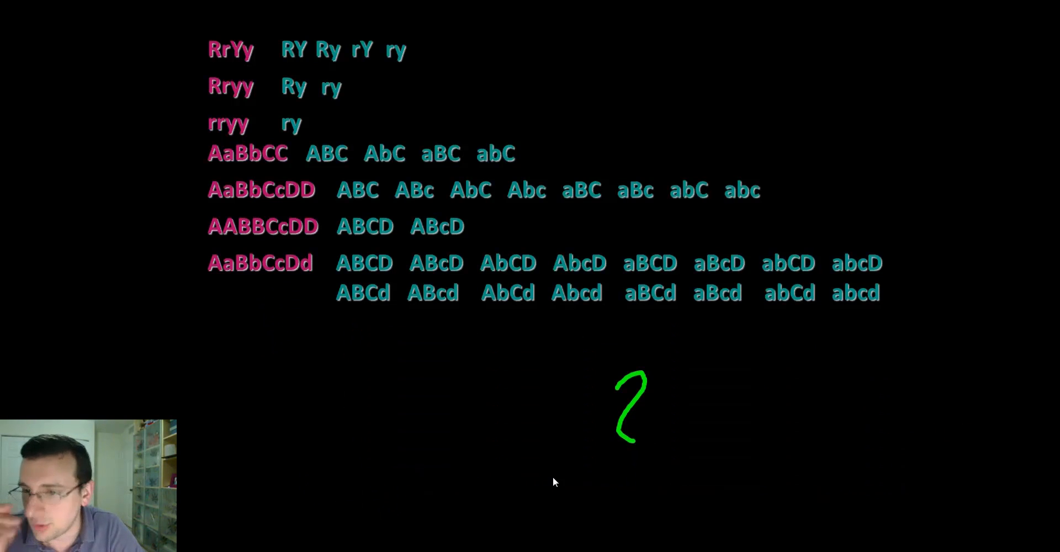